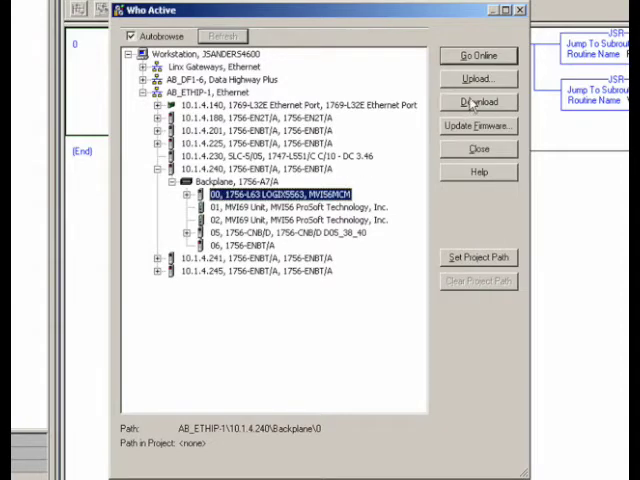
- Download the MVI56MCM project to the ControlLogix controller at 10.1.4.240 and confirm
click(478, 101)
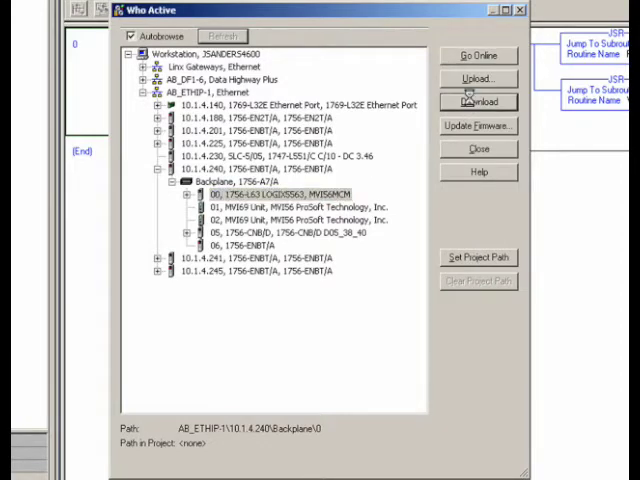
click(478, 101)
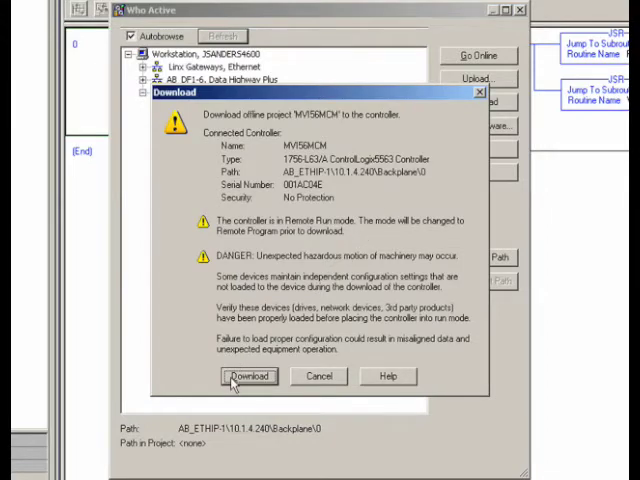
click(248, 376)
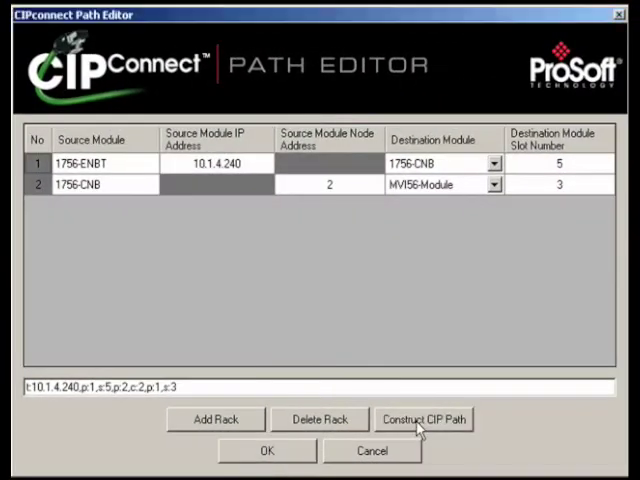
mouse_move(320, 445)
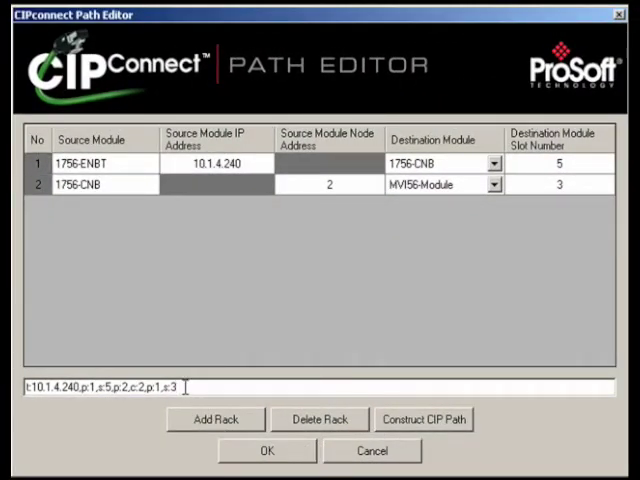
- Select the whole constructed CIP path string in the Path Editor
triple_click(100, 387)
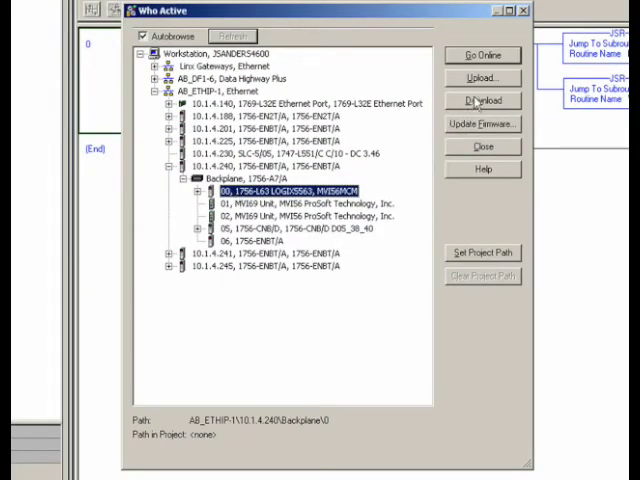
- Start downloading to the selected 1756-L63 controller from Who Active
click(483, 100)
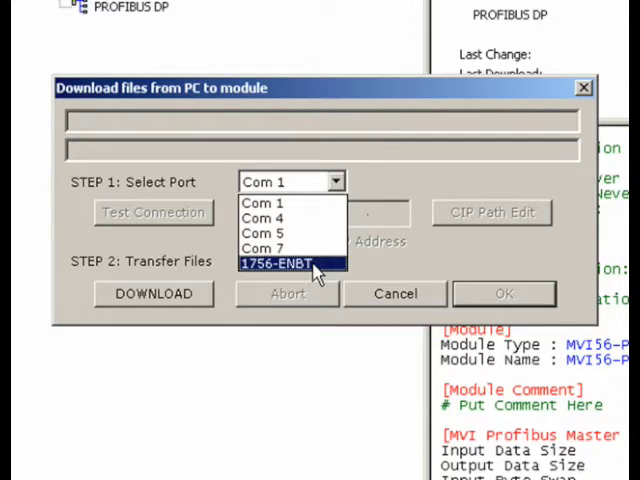
- Choose 1756-ENBT as the download port and bring up the CIP path editor
click(290, 264)
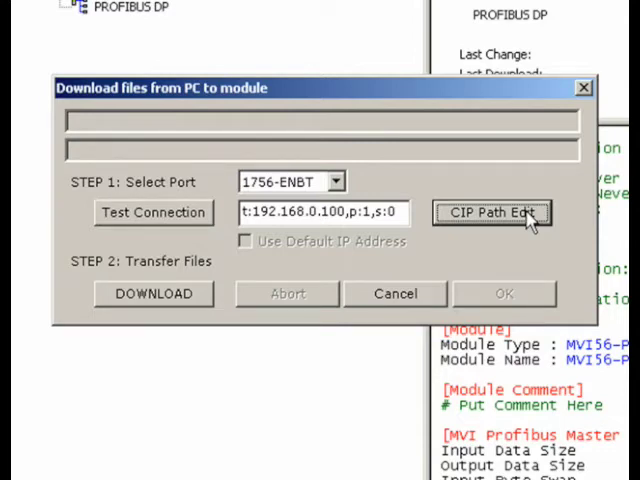
click(490, 213)
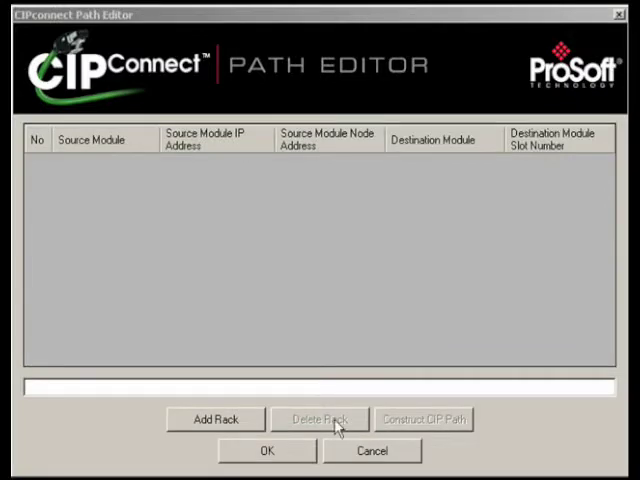
- Add a rack hop with source IP 10.1.4.240 and slot 1, then apply the path
click(214, 419)
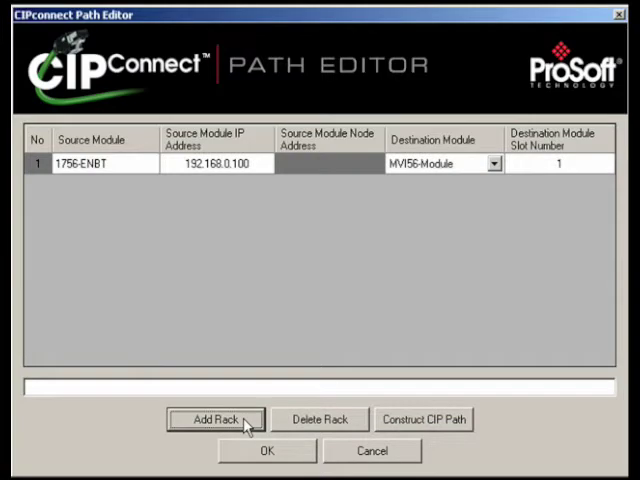
mouse_move(255, 164)
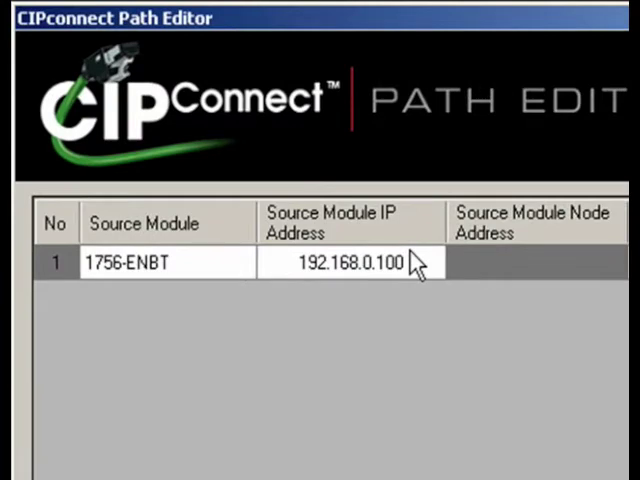
mouse_move(415, 272)
text(10)
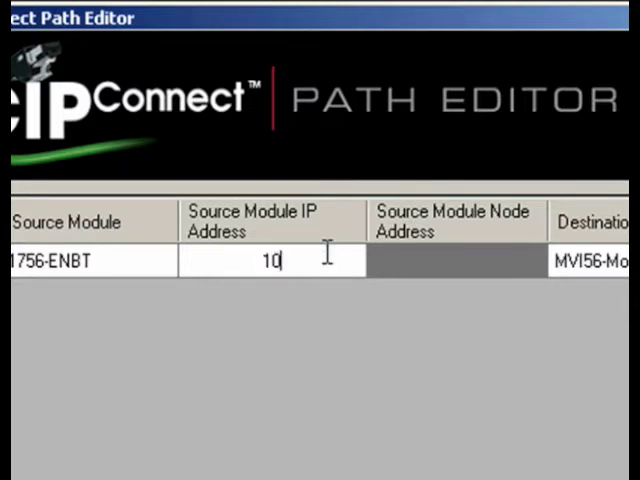
text(.1.4)
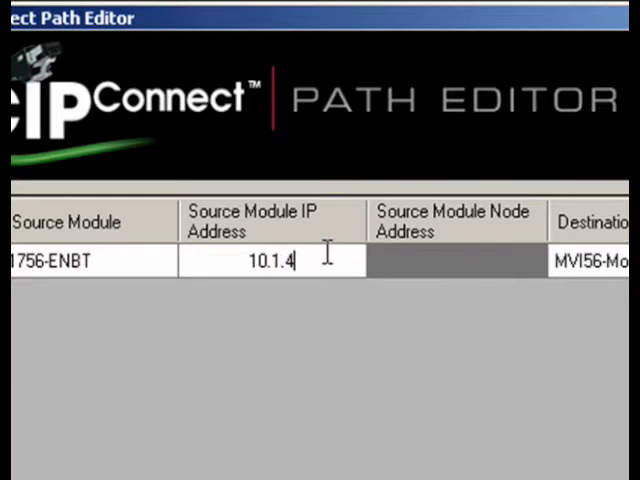
text(.240)
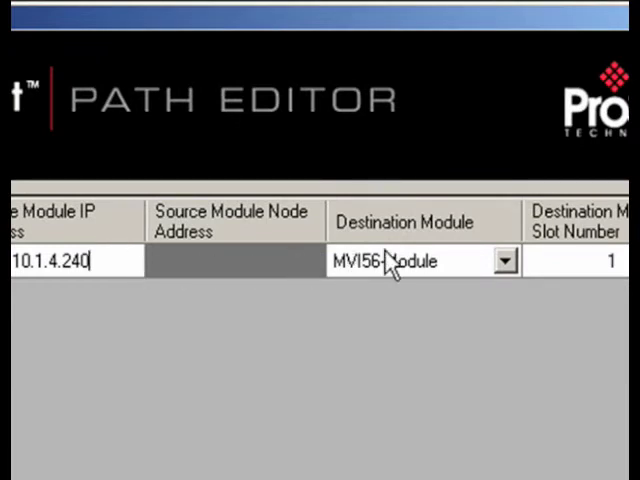
mouse_move(437, 268)
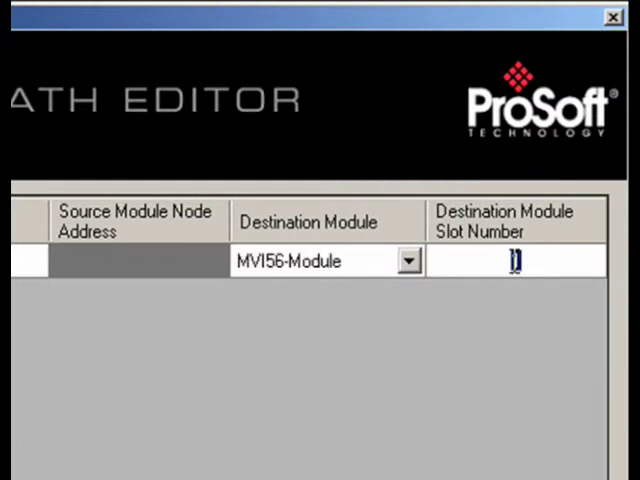
text(1)
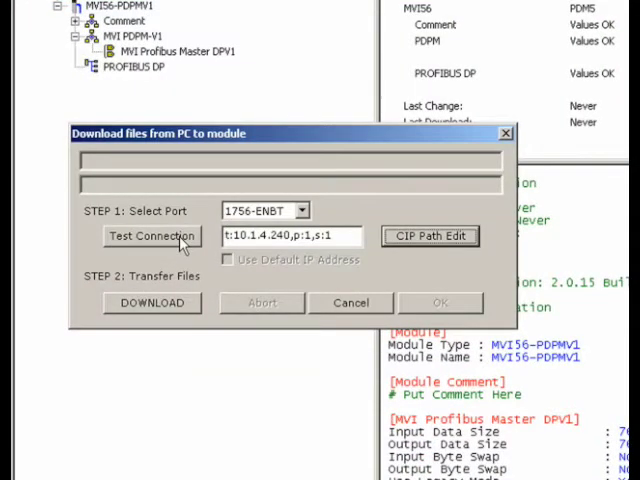
- Test the module connection successfully, then download the configuration to the module
click(151, 236)
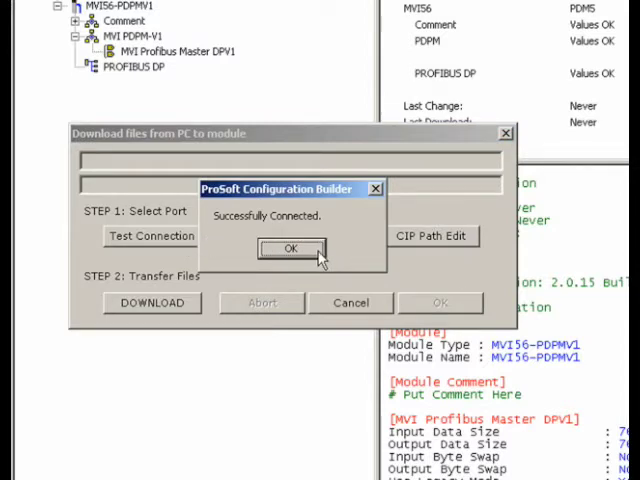
click(291, 248)
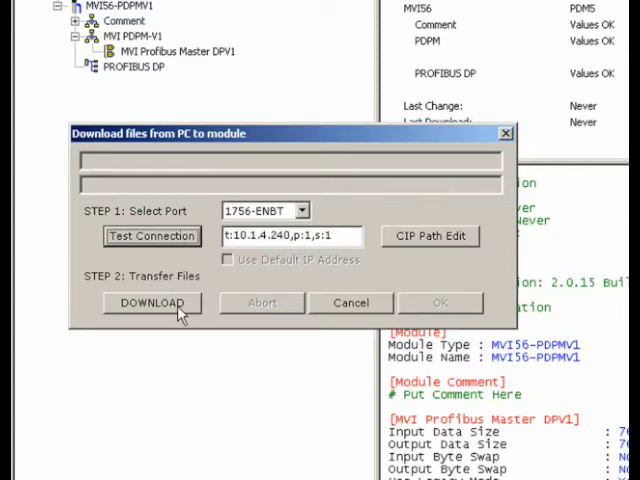
click(152, 303)
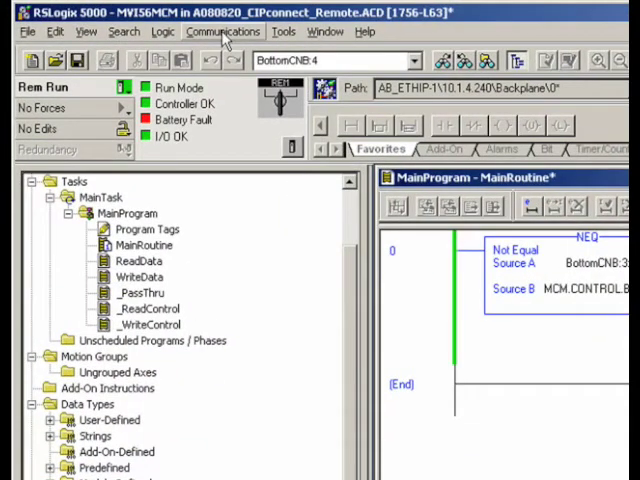
- Browse Who Active through AB_ETHIP-1 and 10.1.4.240 to the slot 5 1756-CNB/D
click(224, 31)
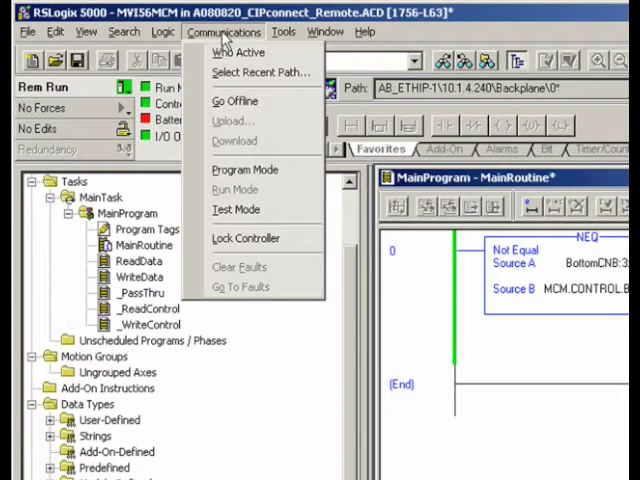
mouse_move(248, 52)
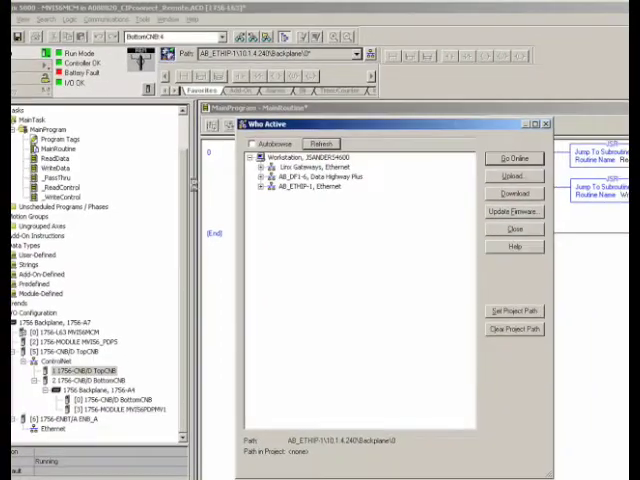
click(259, 184)
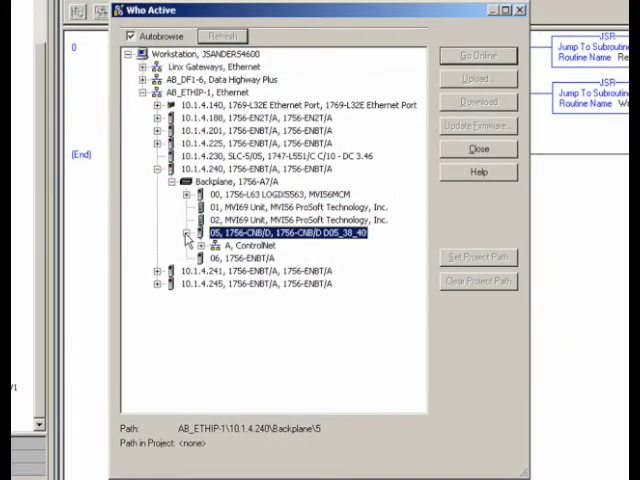
click(187, 233)
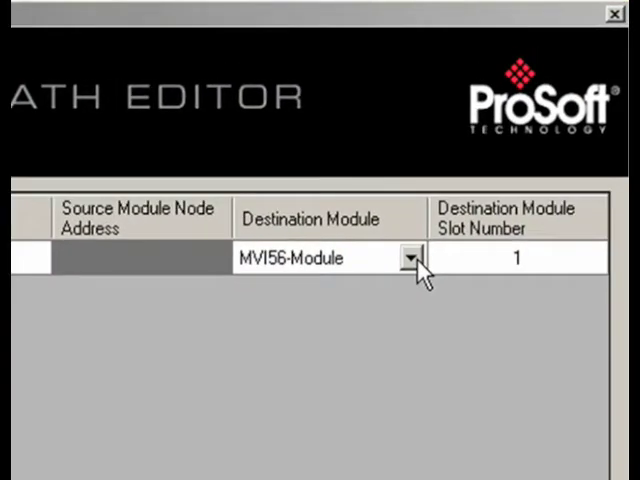
- Adjust the hop destinations and slot, making the first hop a 1756-ENBT
click(409, 258)
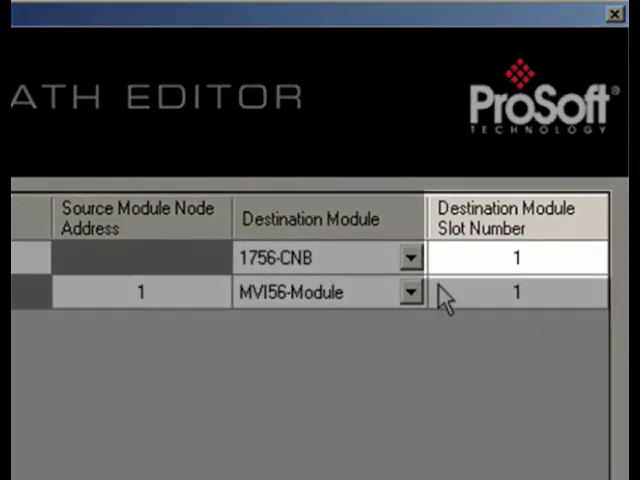
click(512, 258)
text(5)
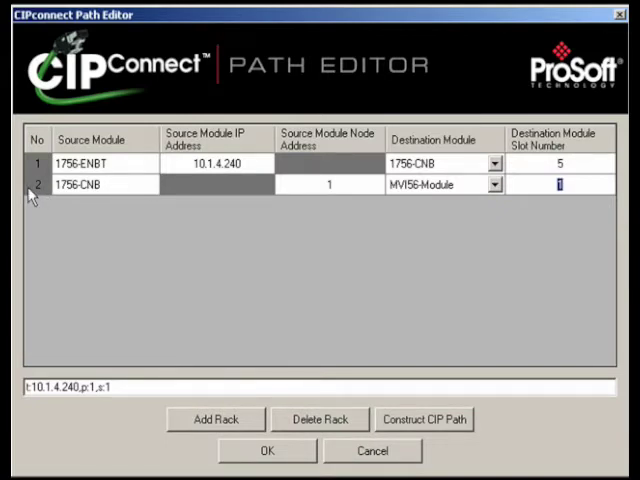
mouse_move(105, 198)
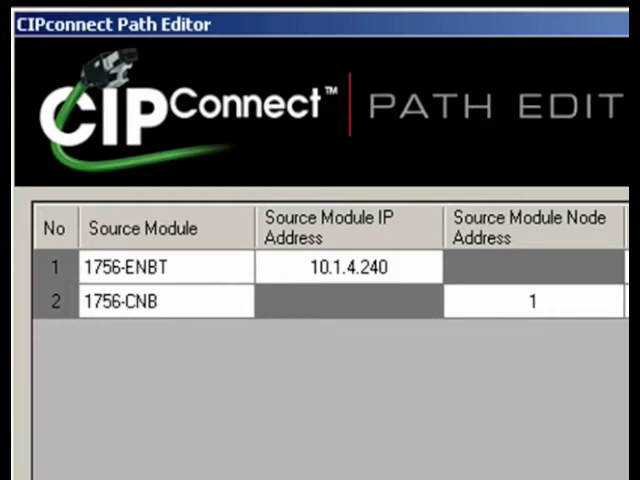
mouse_move(190, 315)
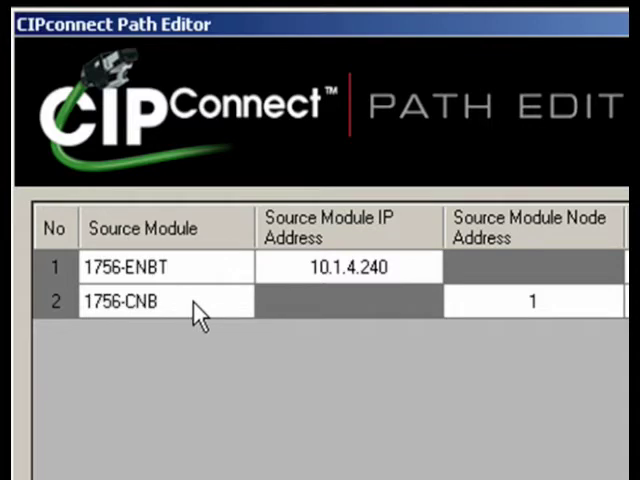
mouse_move(182, 320)
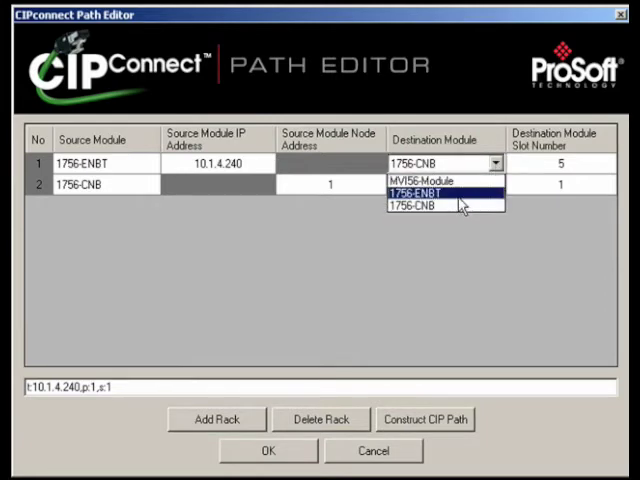
click(412, 192)
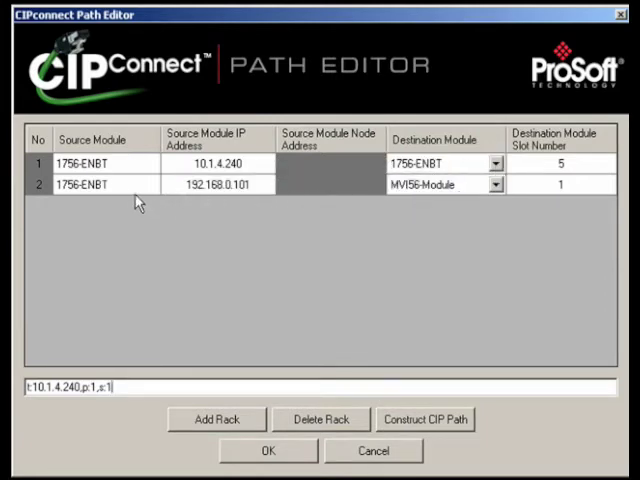
mouse_move(120, 191)
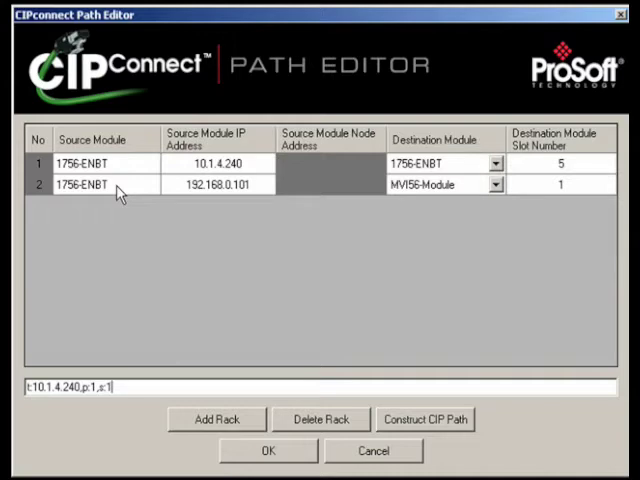
mouse_move(162, 194)
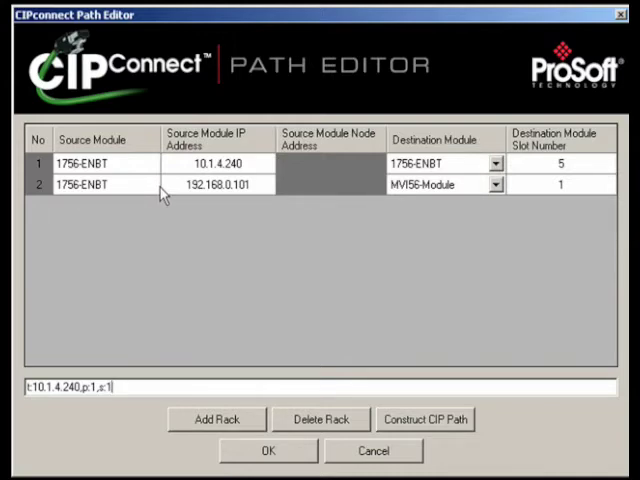
mouse_move(505, 170)
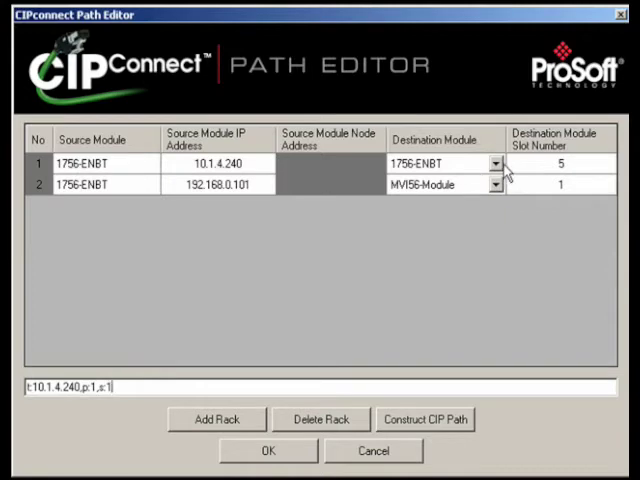
- Change the first hop's destination module and enter CNB source node address 2
click(497, 163)
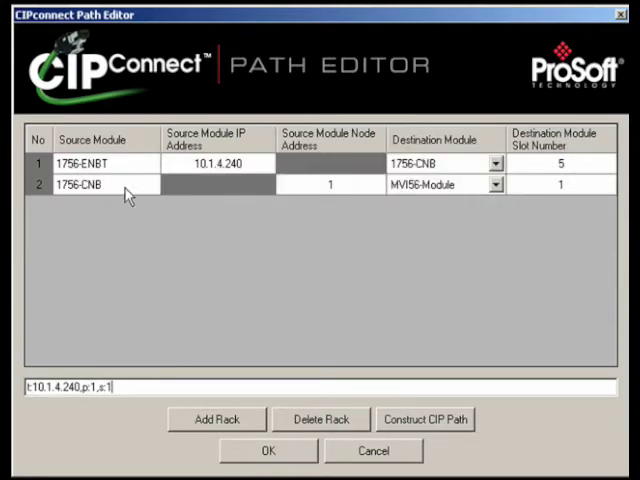
mouse_move(255, 195)
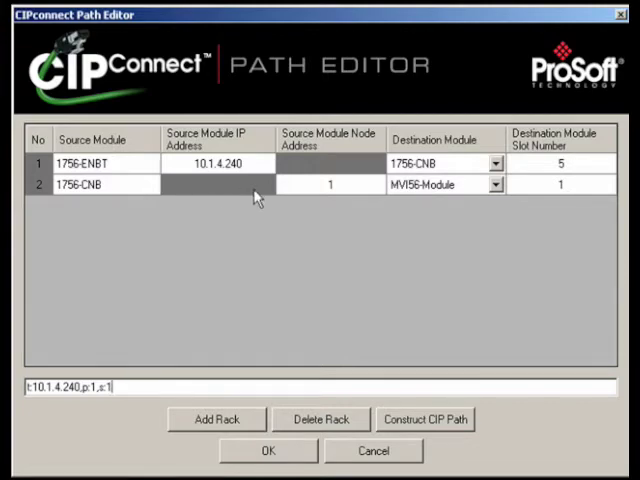
click(329, 184)
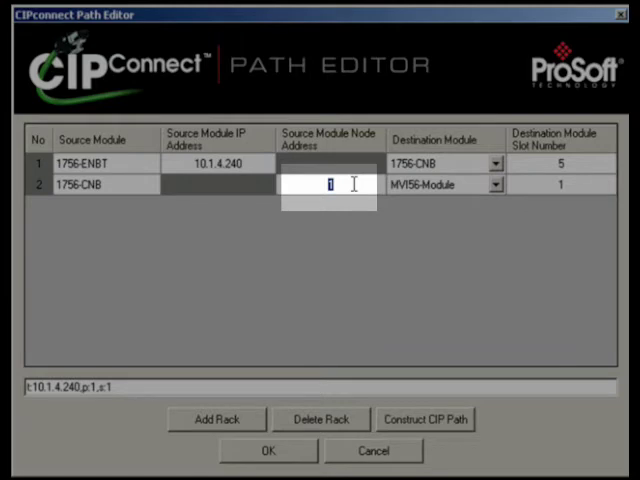
text(2)
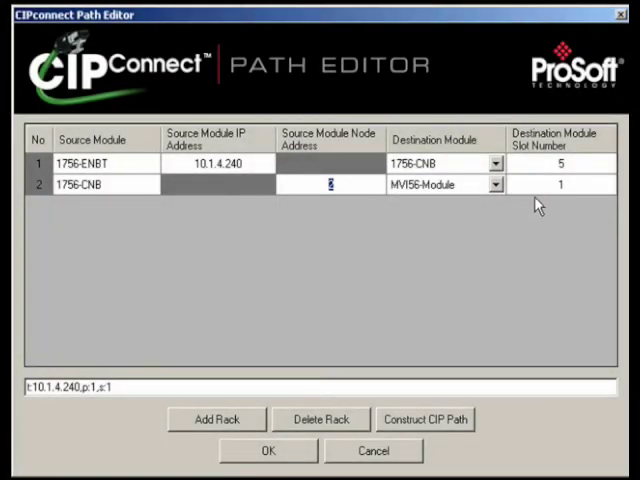
mouse_move(432, 212)
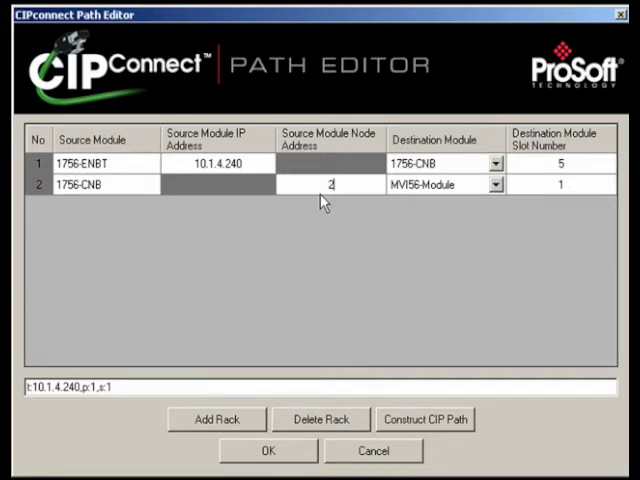
mouse_move(352, 198)
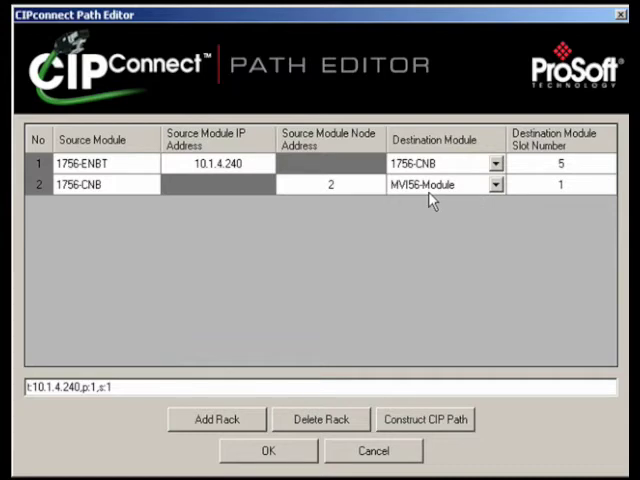
mouse_move(477, 196)
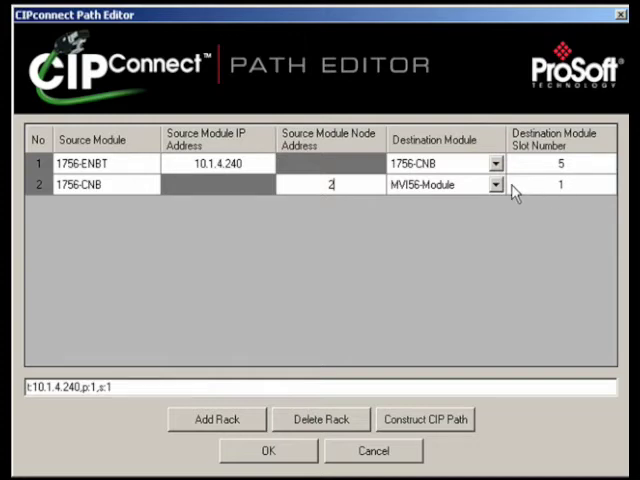
- Keep MVI56-Module as row 2's destination and remove the extra rack hops
click(497, 185)
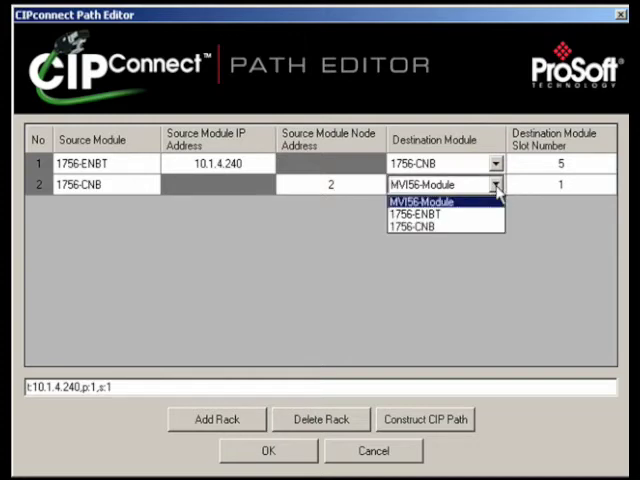
click(427, 201)
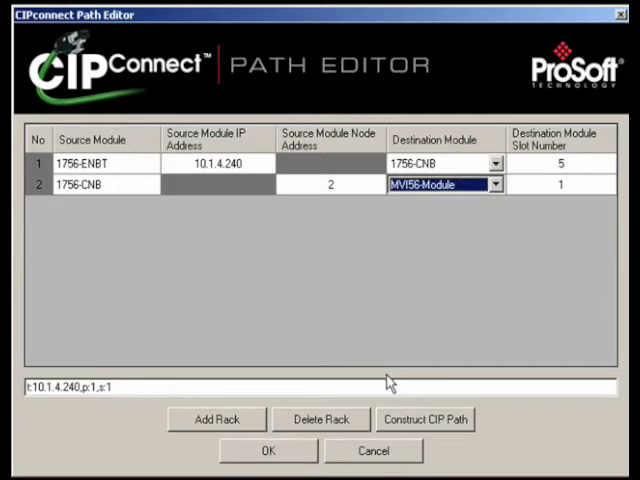
click(216, 419)
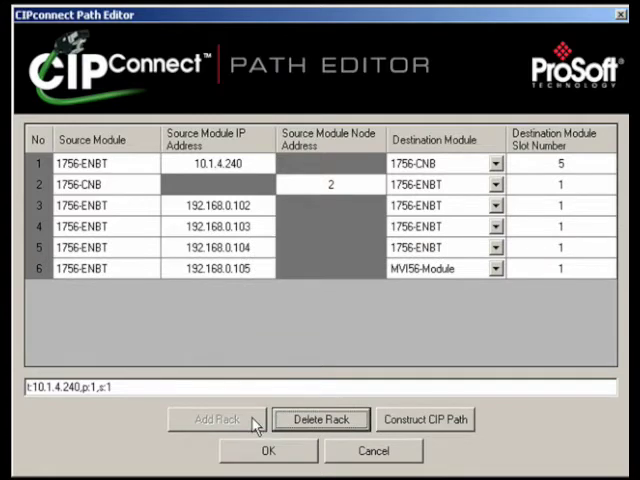
mouse_move(458, 278)
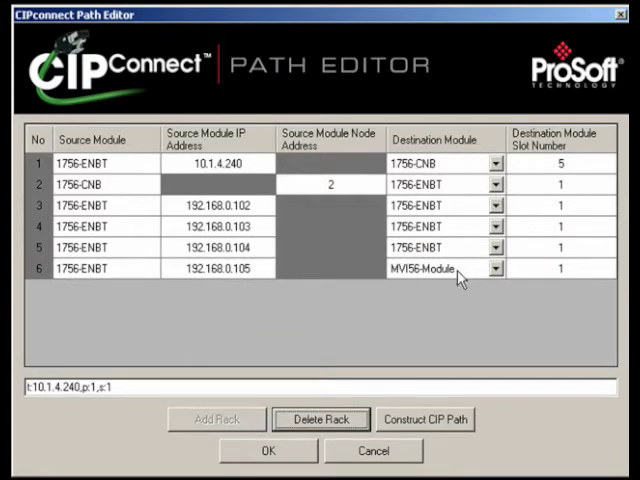
mouse_move(321, 419)
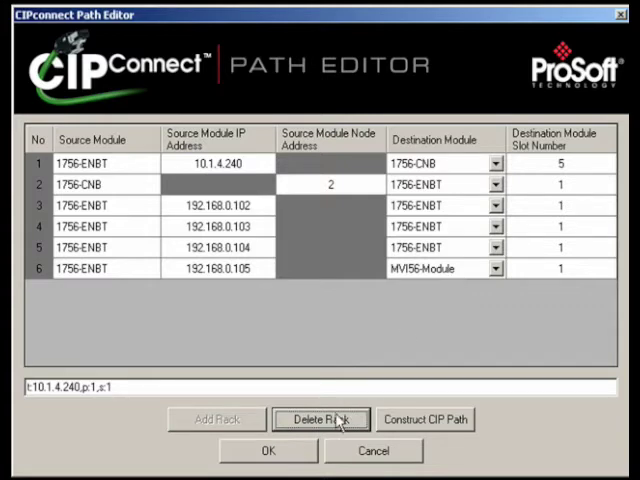
click(320, 419)
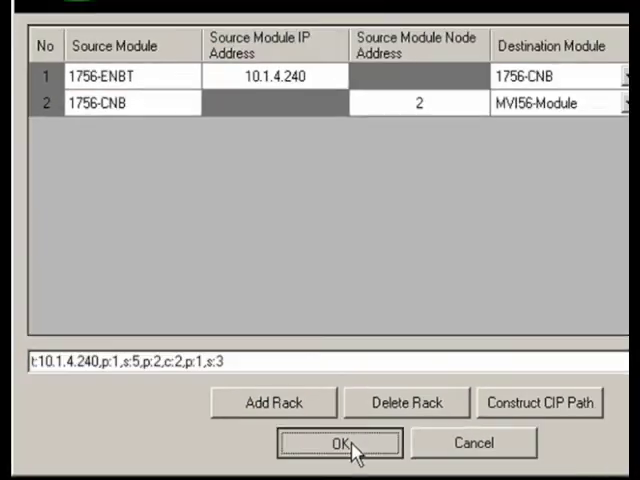
- Accept the two-hop CIP path and confirm the connection test succeeds
click(338, 443)
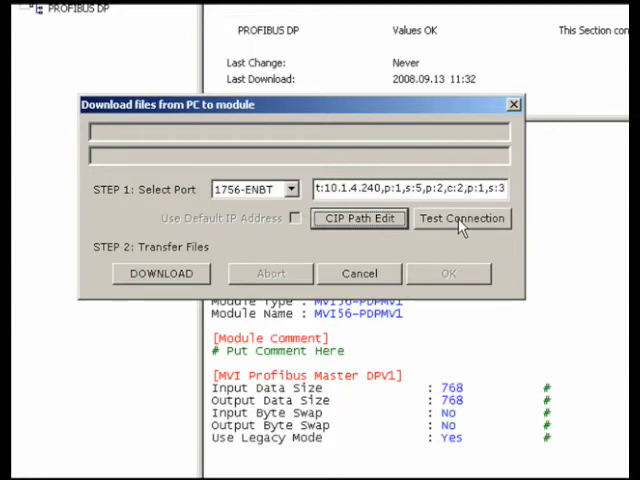
click(461, 218)
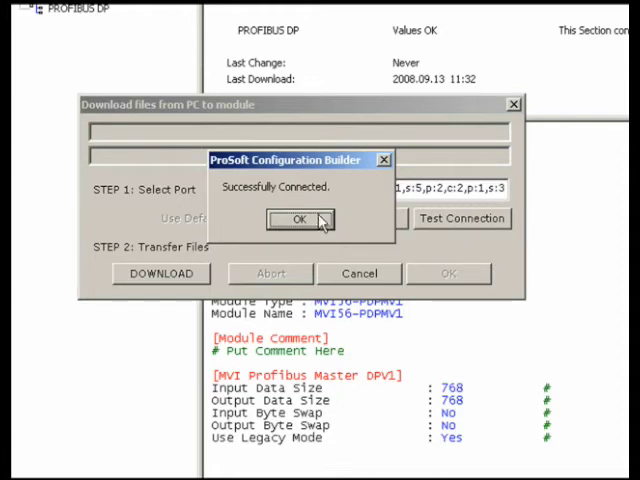
mouse_move(305, 219)
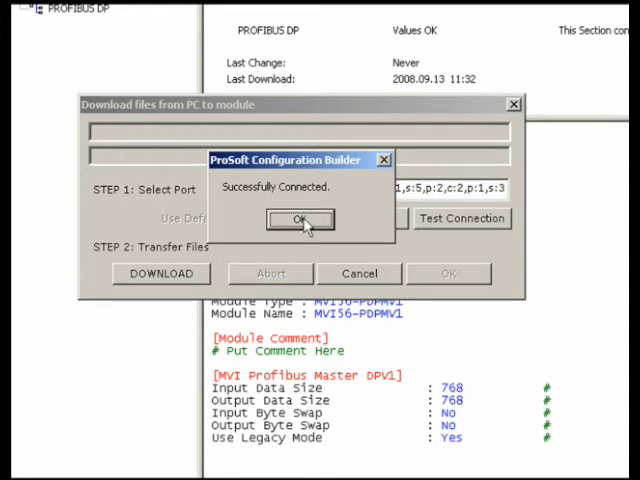
click(302, 219)
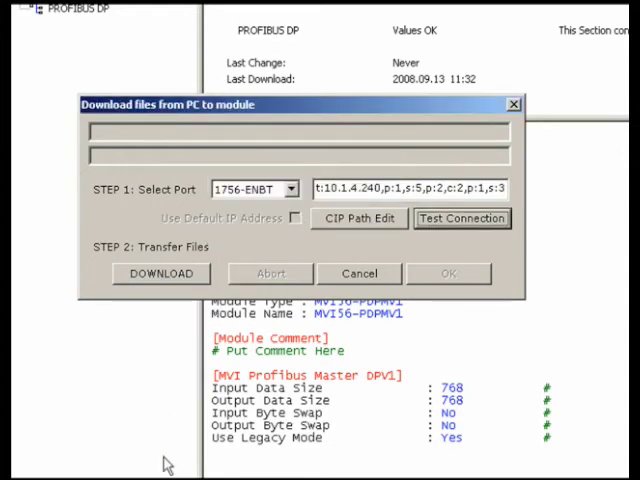
- Download the PDPMV1.ddb configuration to the module over the two-hop CIP path
click(160, 273)
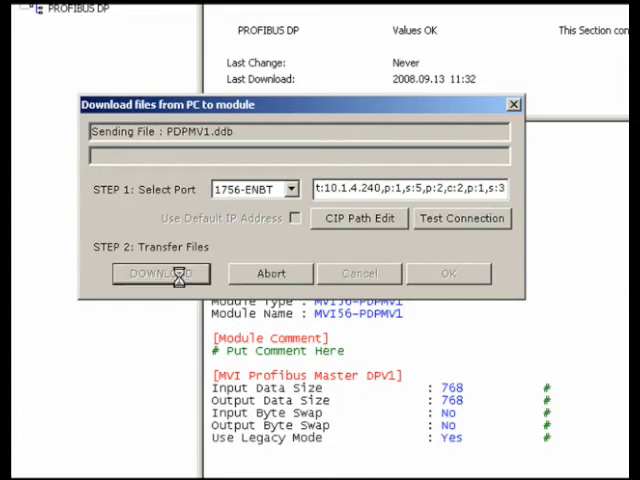
click(161, 273)
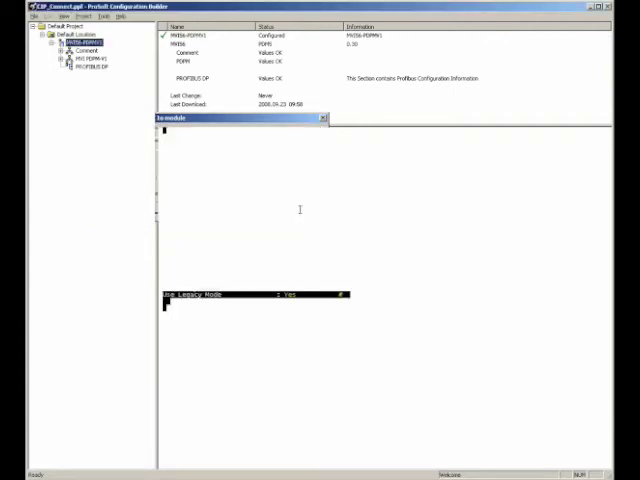
- Open PROFIBUS DP's master setup, accept the CIP path unchanged, and launch bus configuration
click(85, 67)
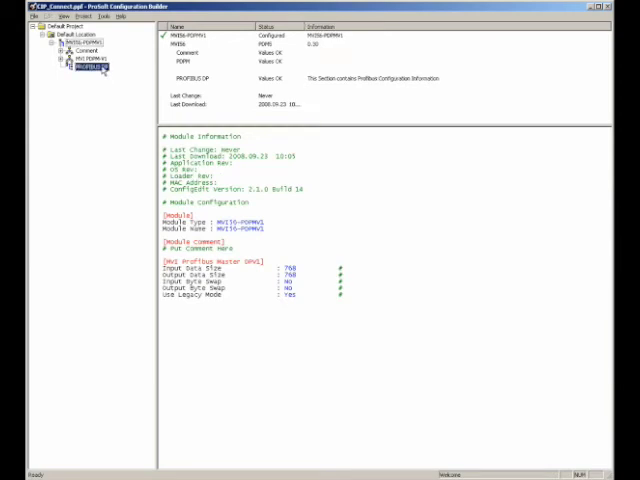
right_click(85, 66)
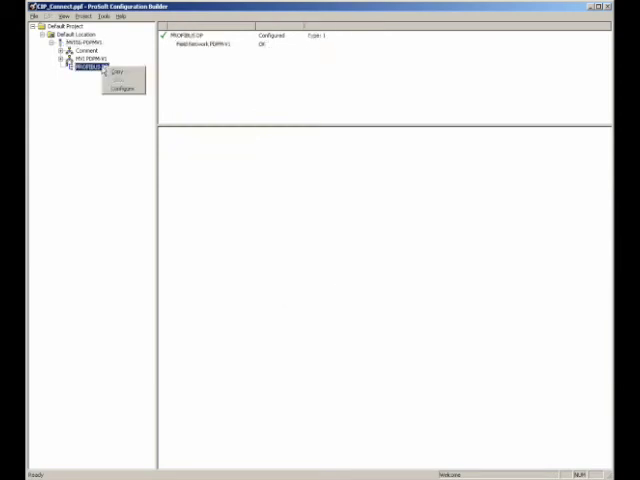
click(121, 82)
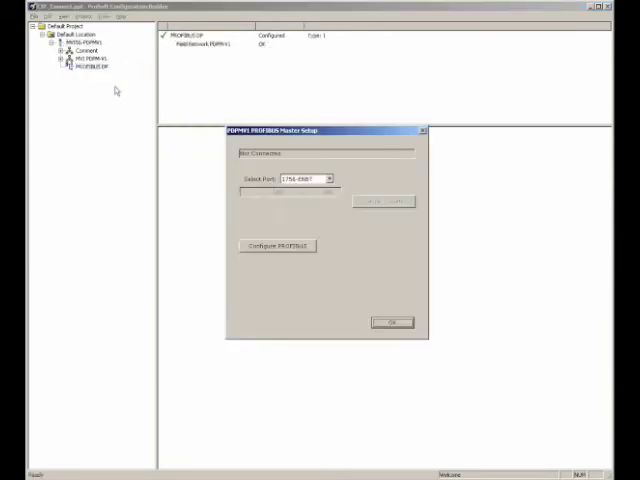
click(277, 246)
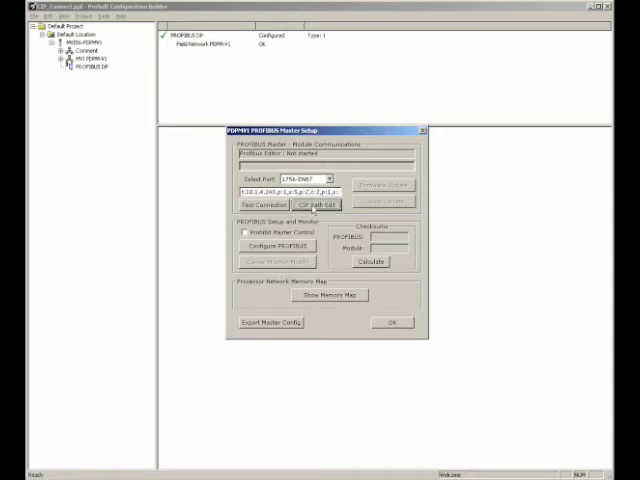
click(319, 204)
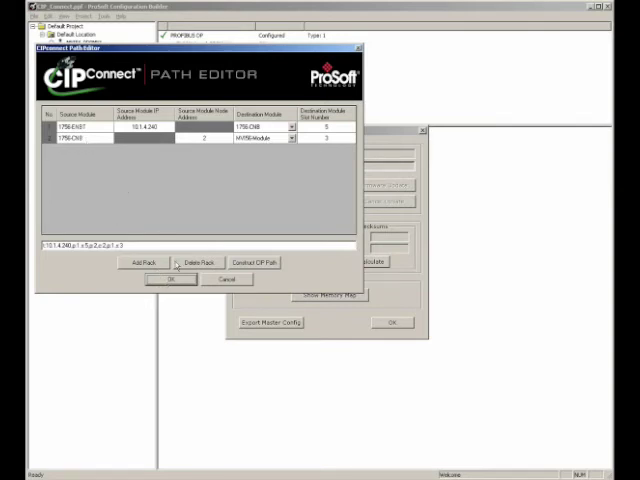
click(170, 279)
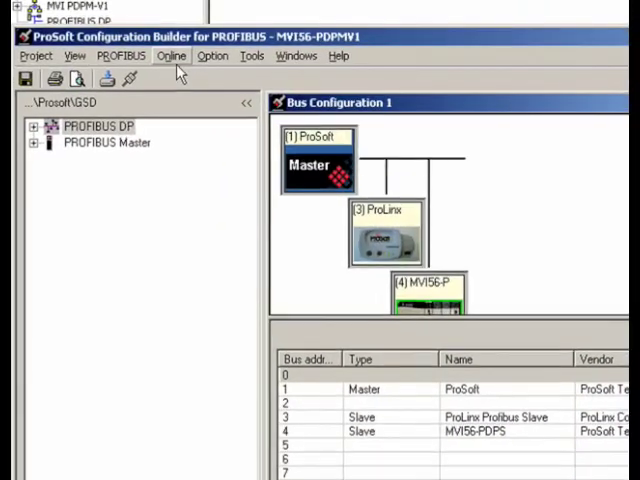
- Monitor the PROFIBUS network live and inspect the ProLinx and MVI56-PDPS slaves' I/O slots
click(171, 55)
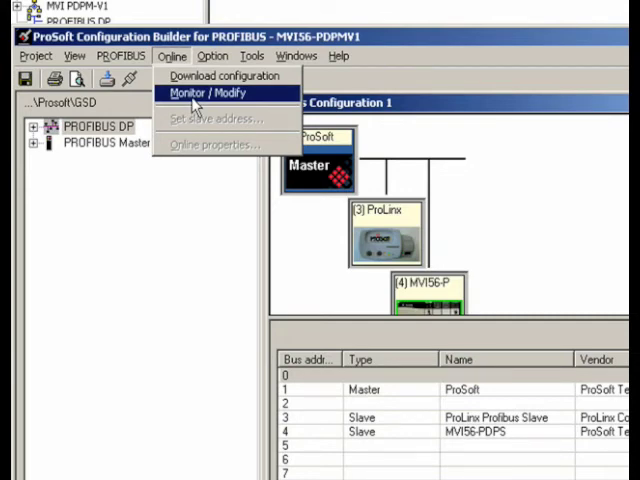
click(205, 93)
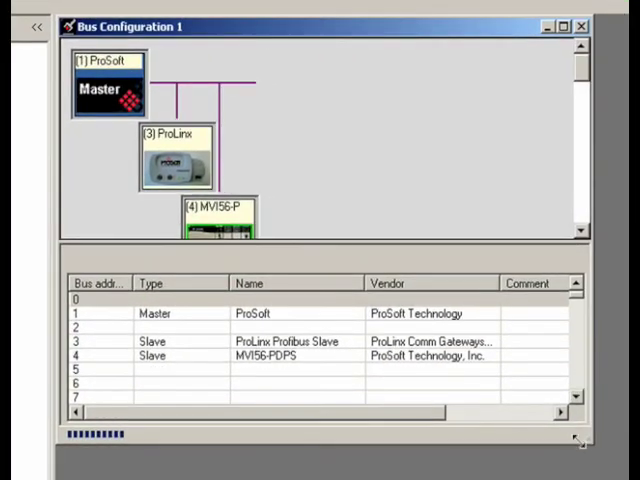
click(175, 165)
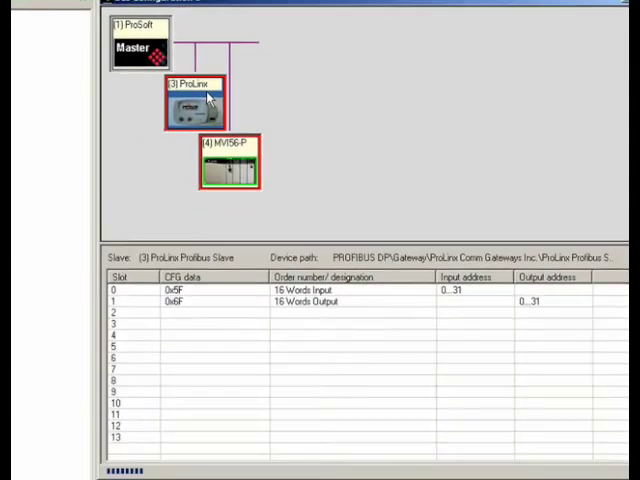
click(227, 165)
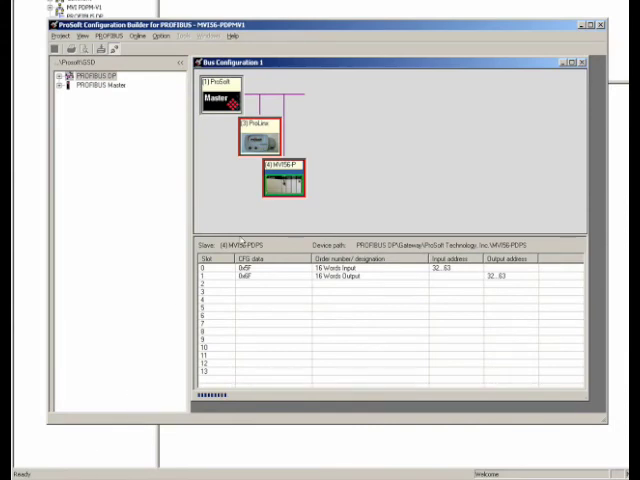
right_click(258, 140)
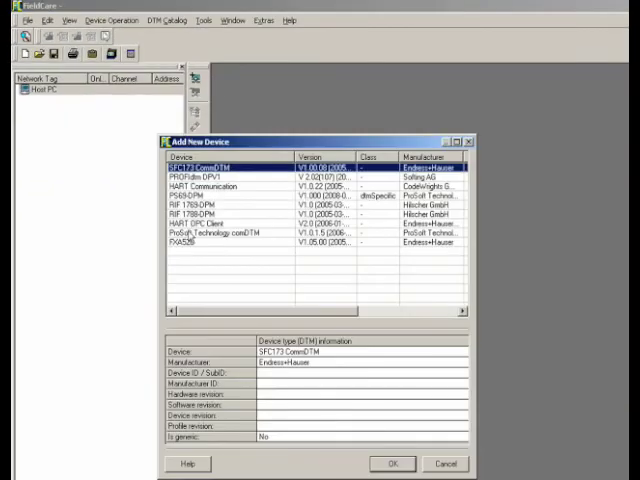
- Add the ProSoft Technology comDTM under Host PC and select the new device
click(210, 233)
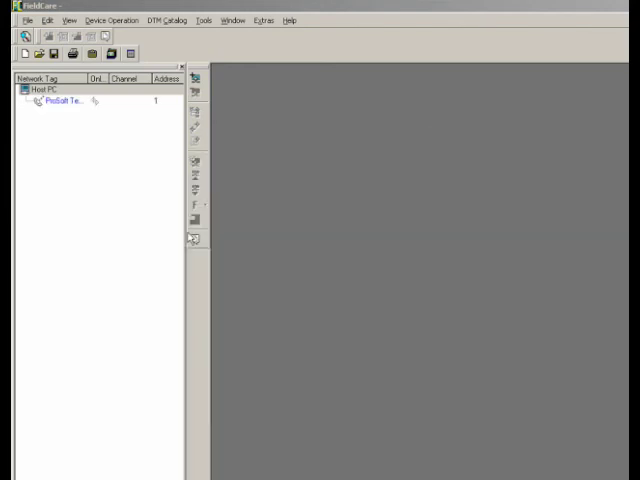
click(65, 102)
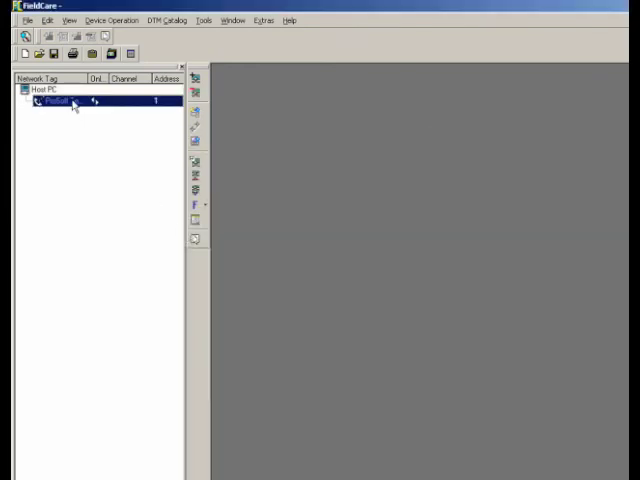